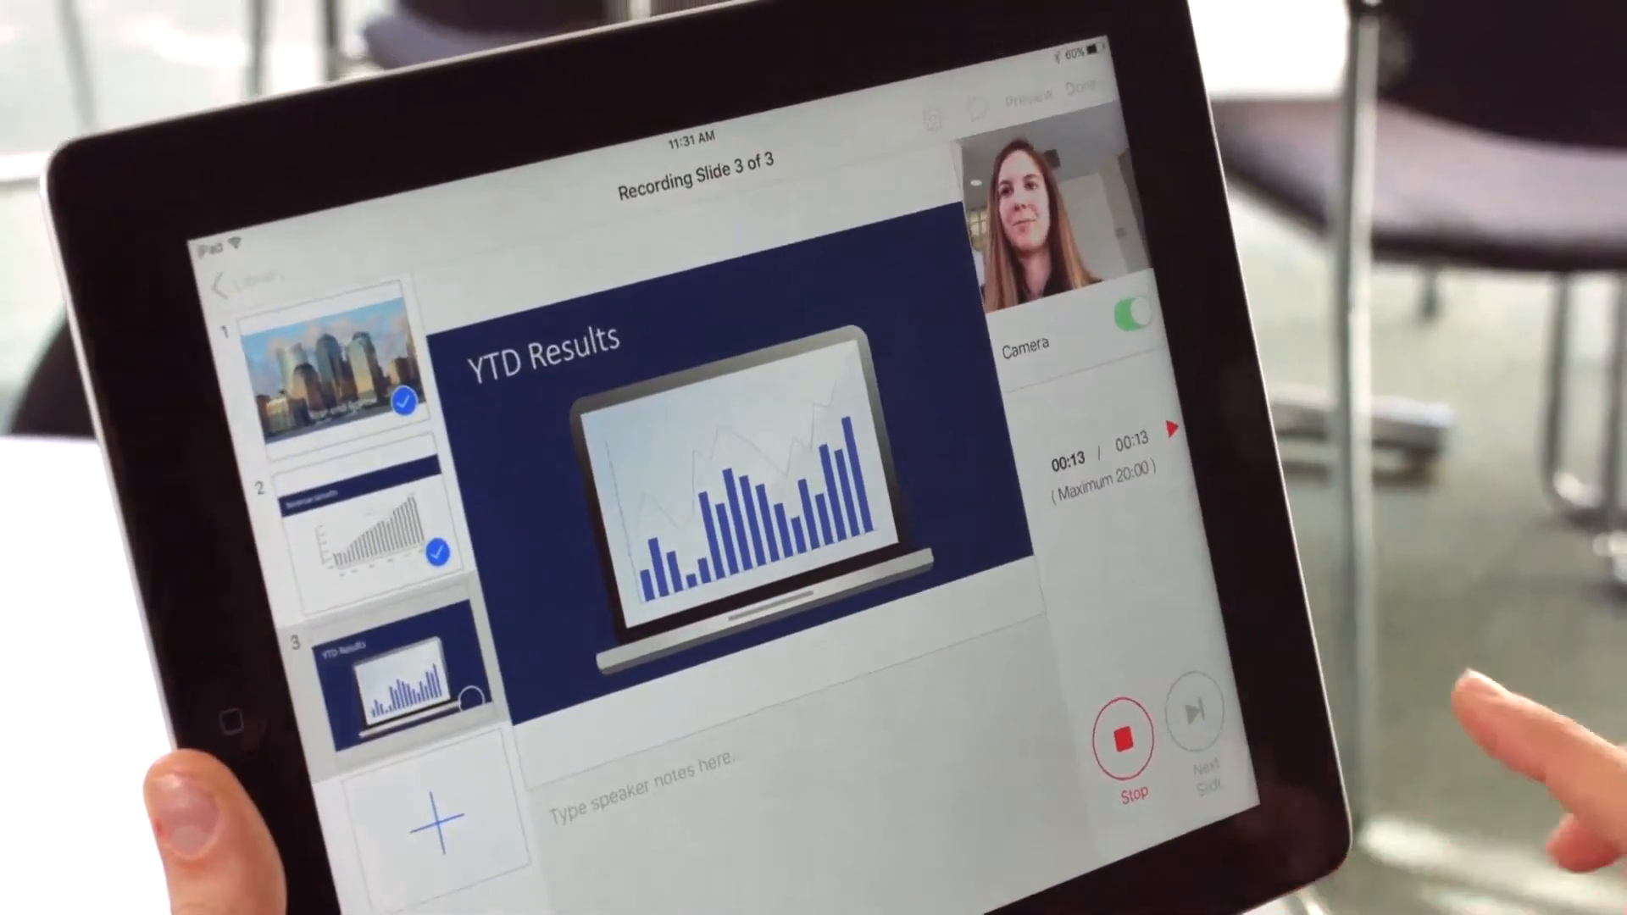
# Step: Stop the camera-on recording after the final slide, YTD Results
pyautogui.click(1120, 736)
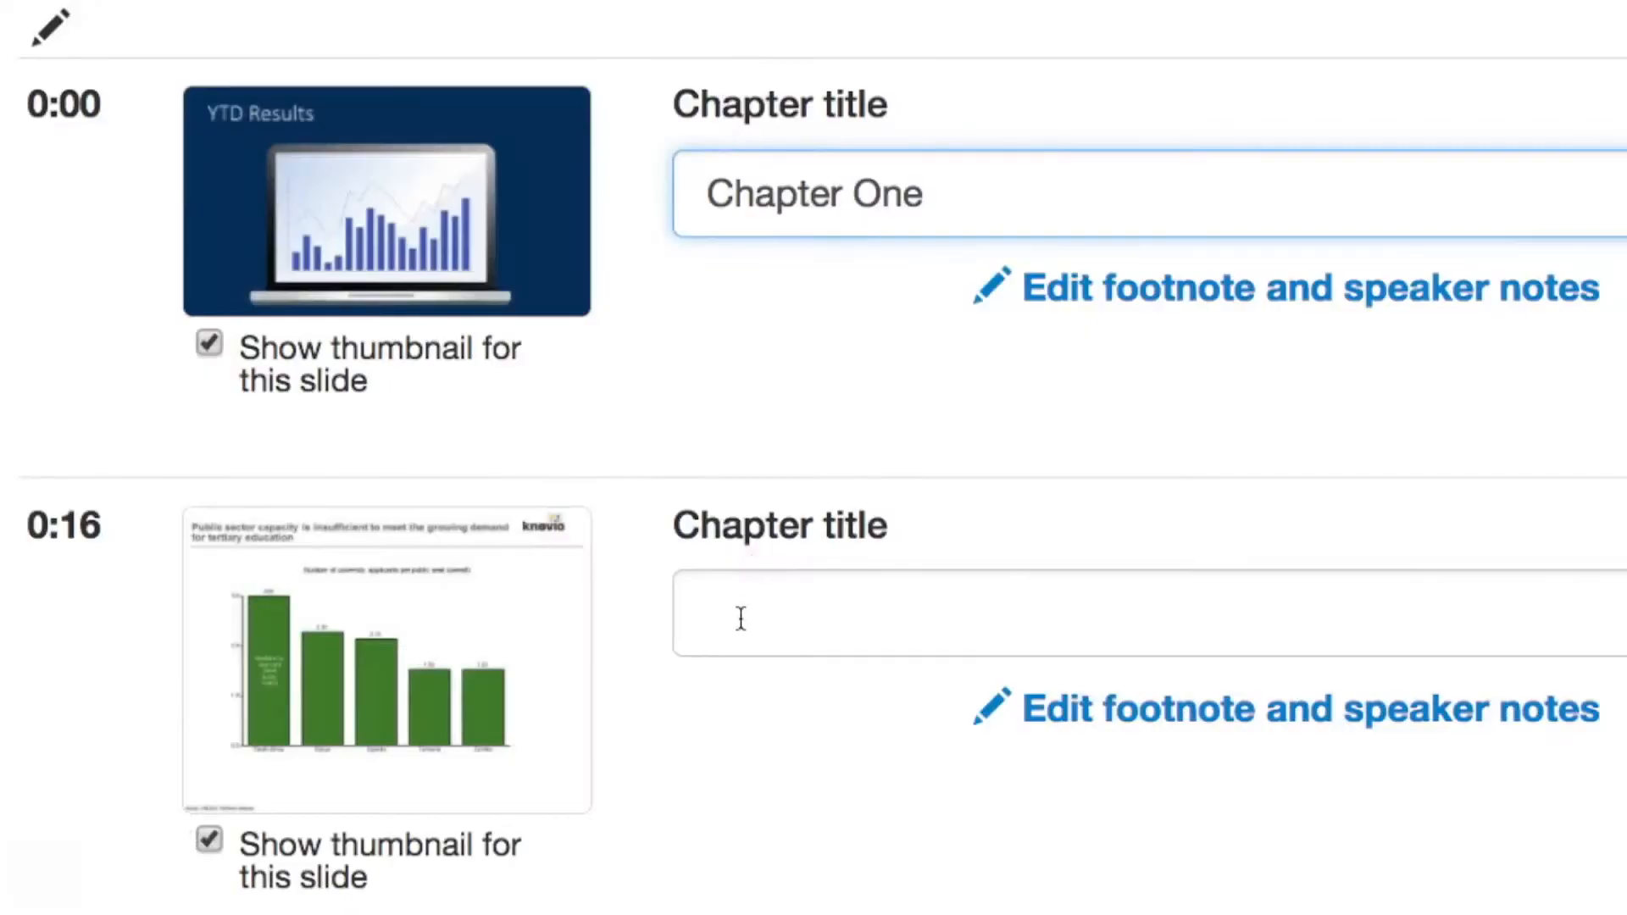
# Step: Title the chapter starting at 0:16 'Chapter Two'
pyautogui.write('Chapte')
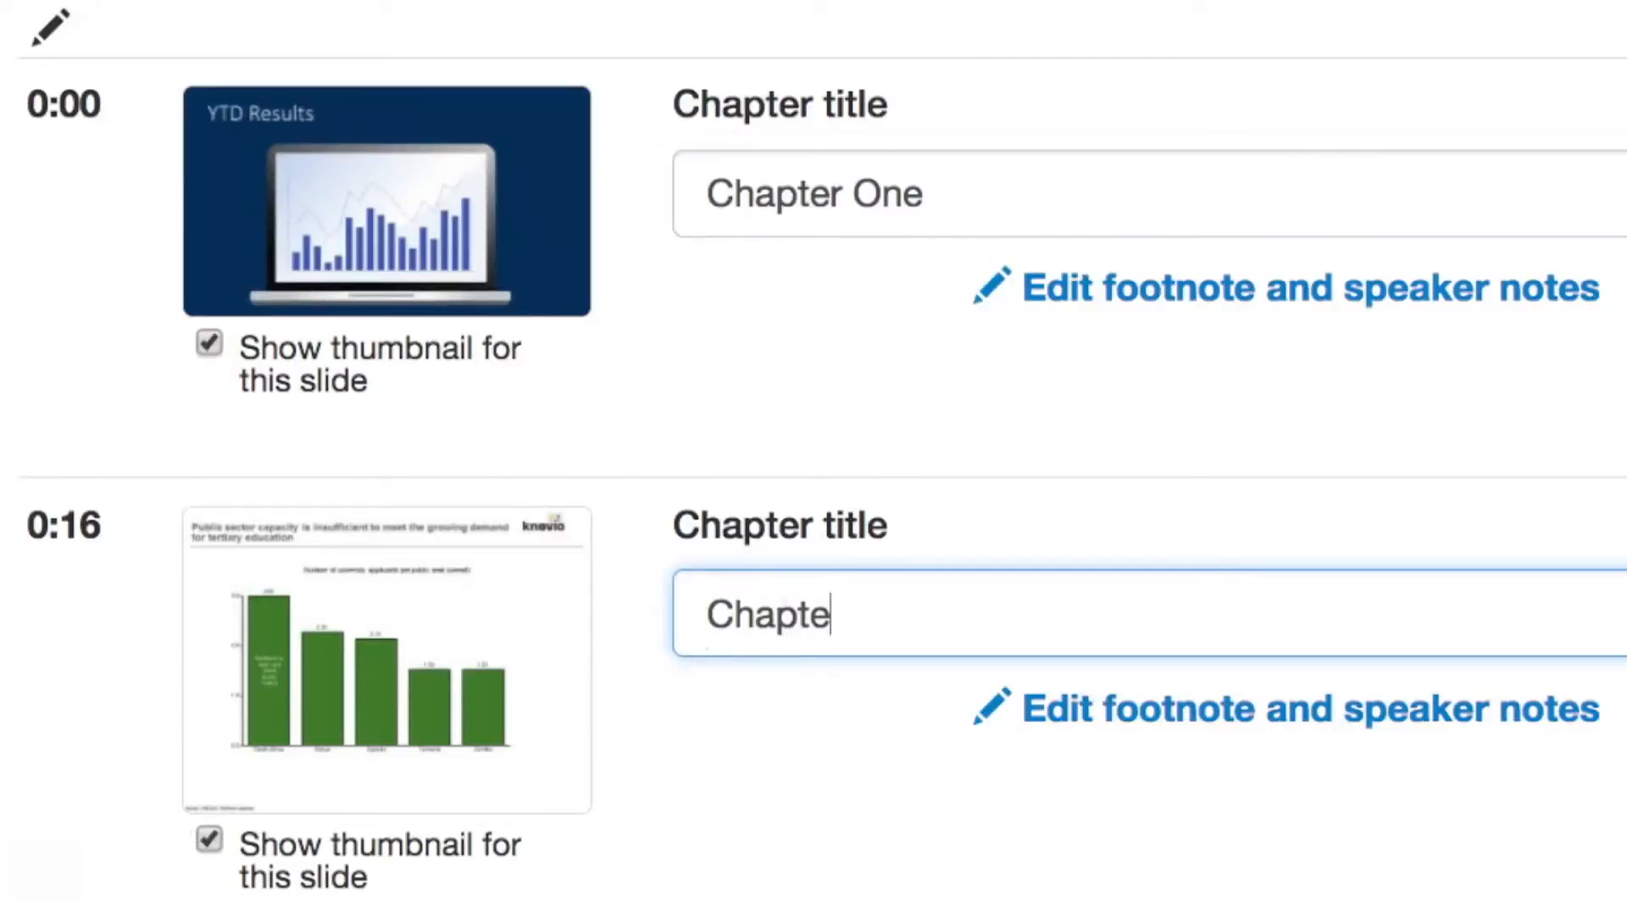
pyautogui.write('r Two')
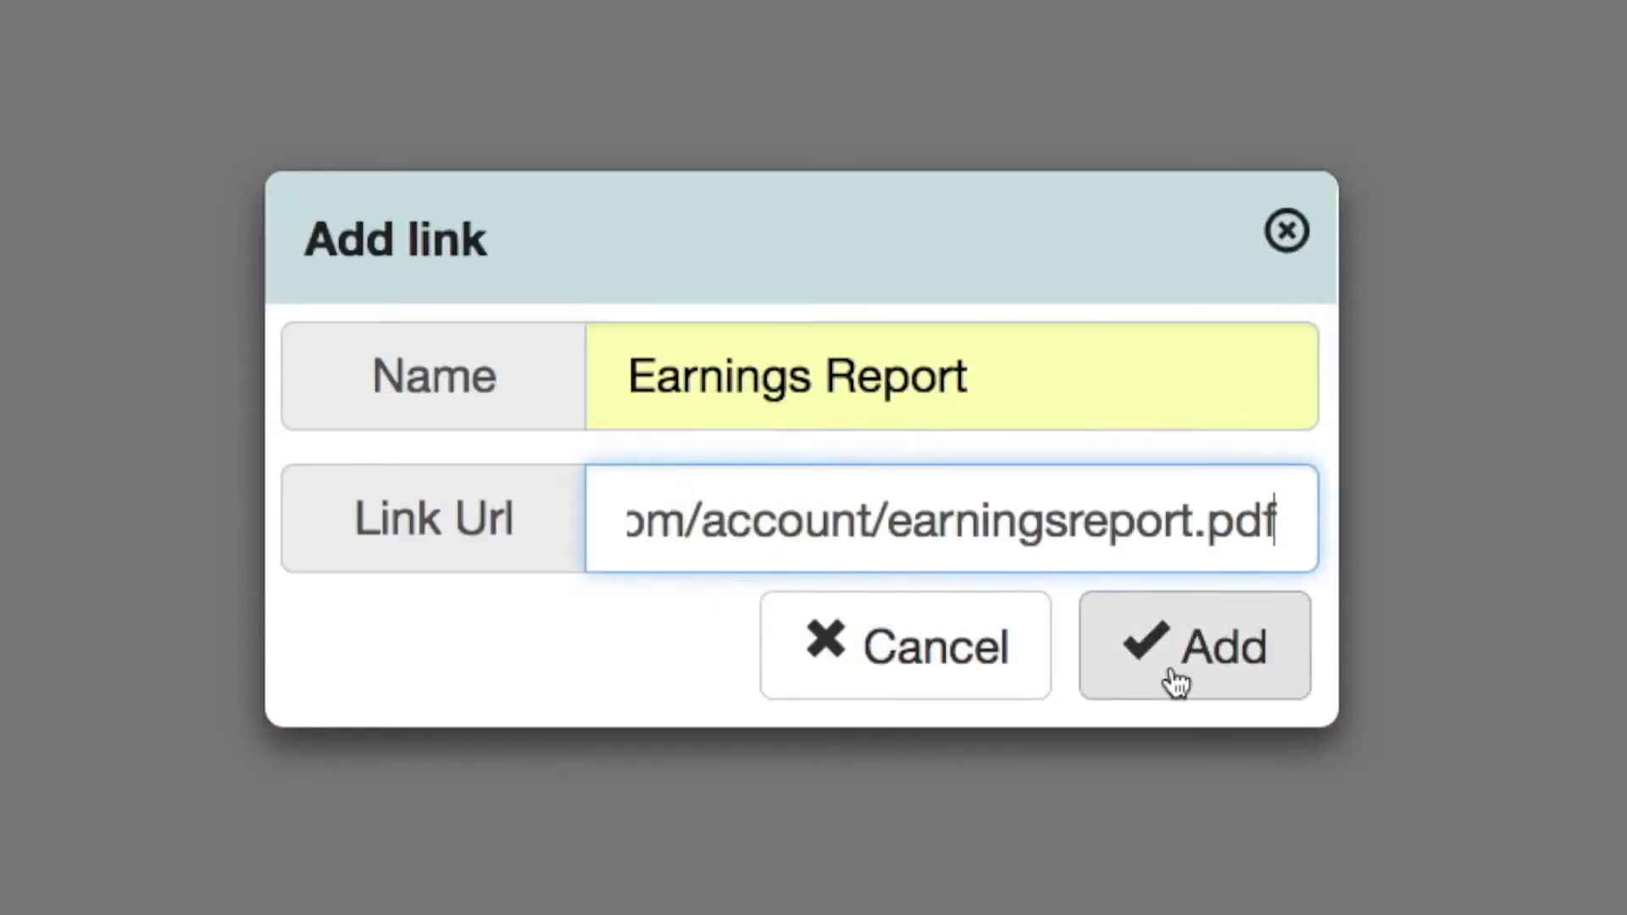
# Step: Add the Earnings Report link pointing to the earnings report PDF
pyautogui.click(1195, 644)
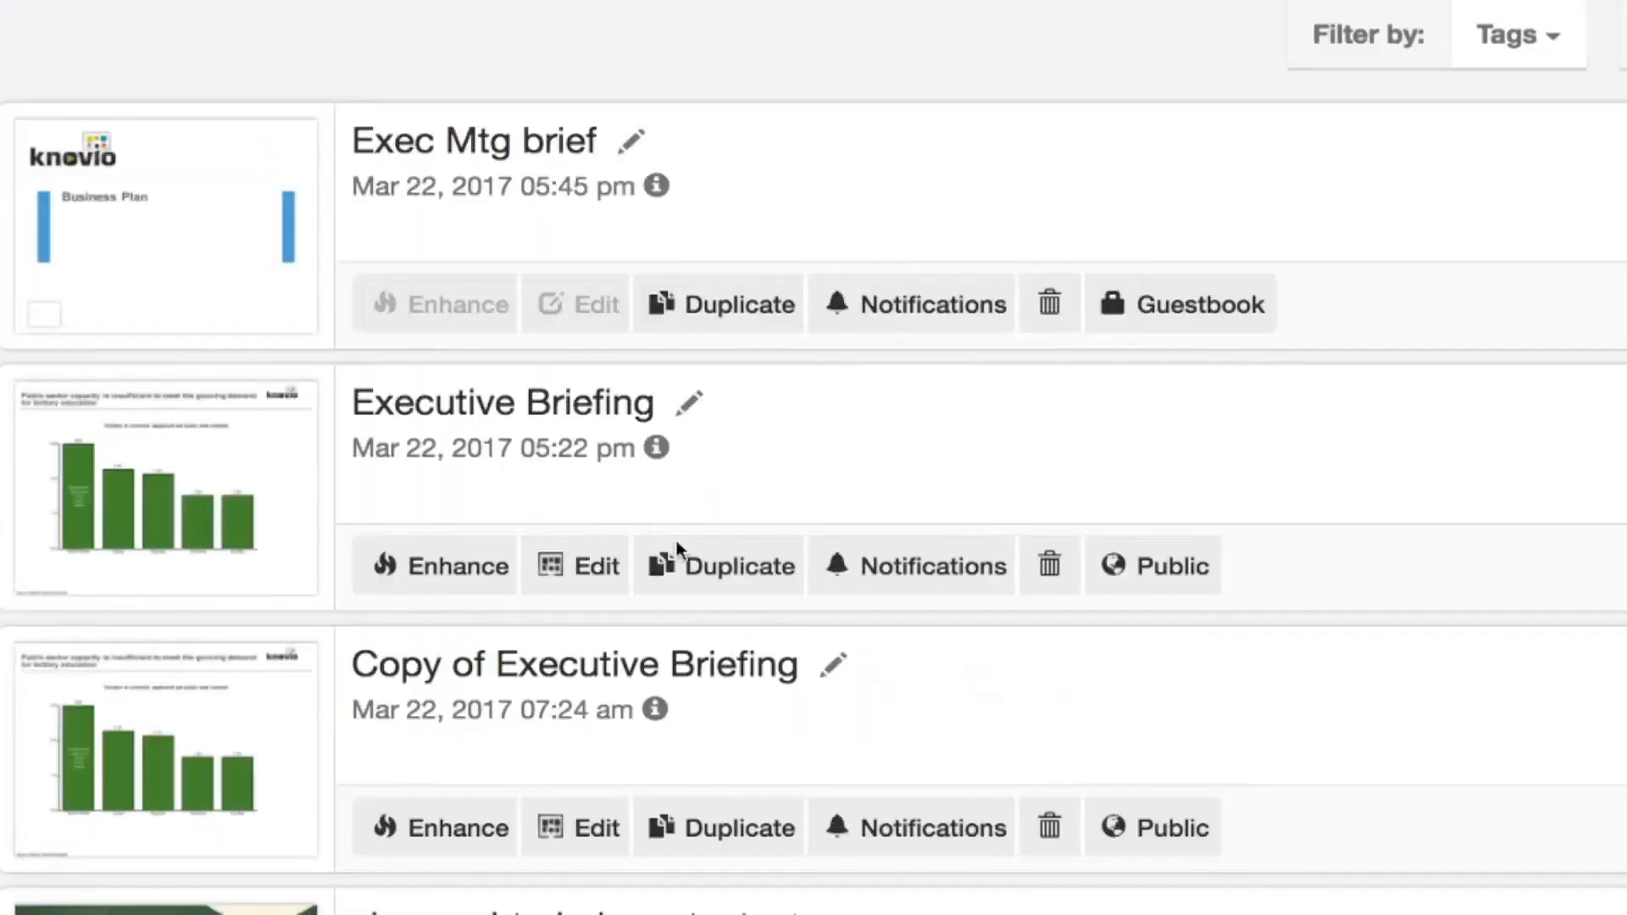
# Step: Duplicate Executive Briefing as 'Copy of Executive Briefing' in the library
pyautogui.click(720, 566)
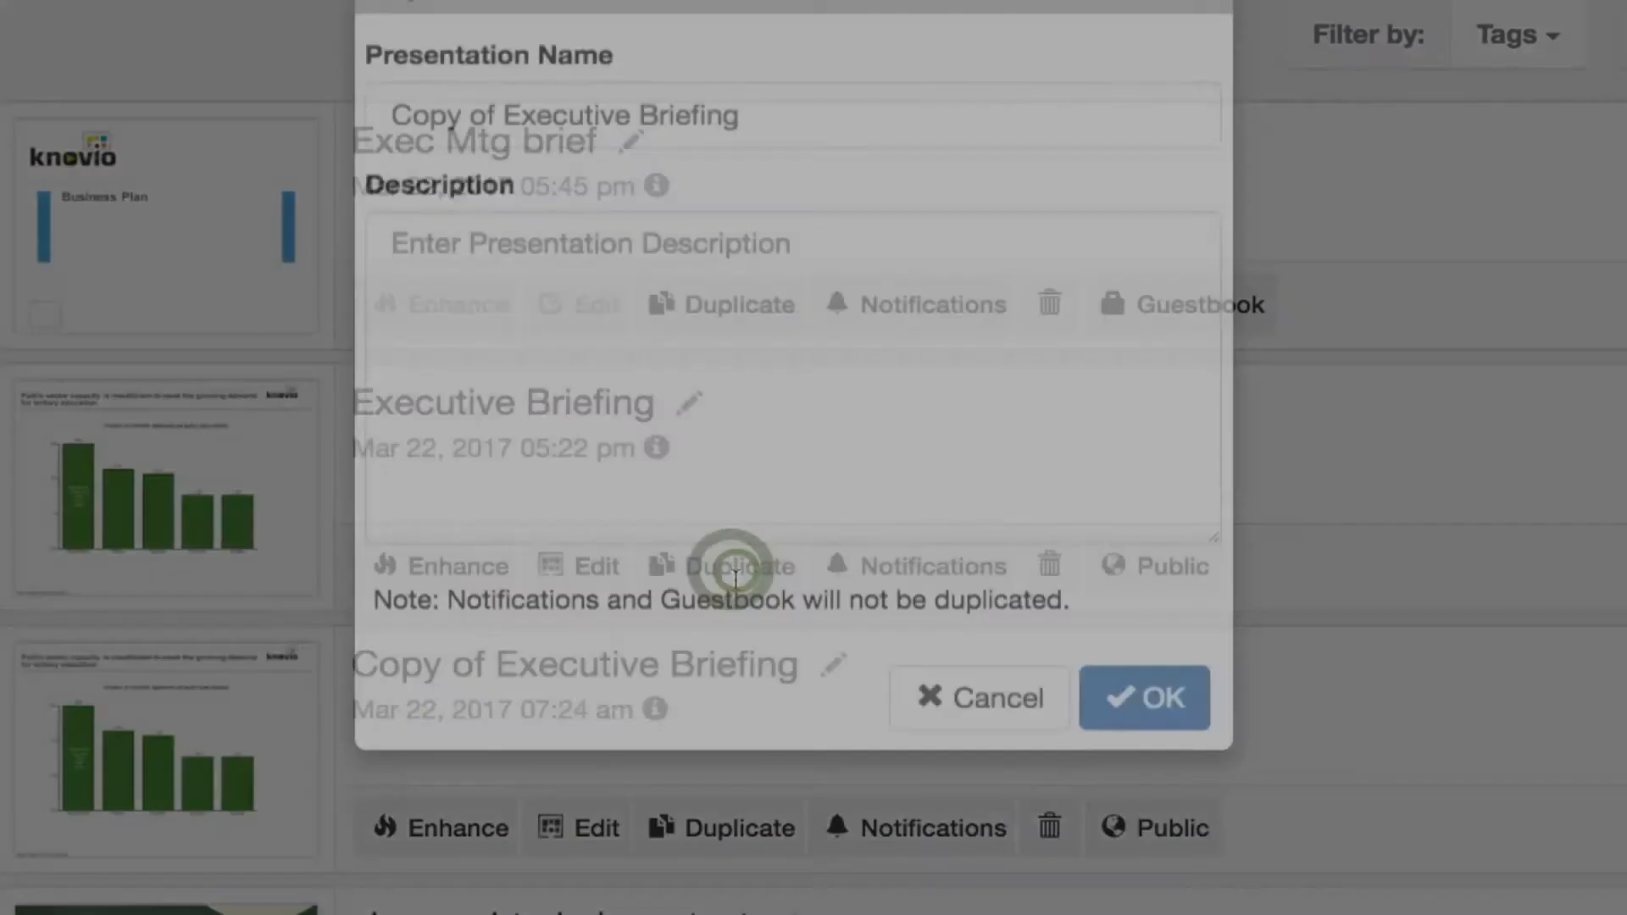
pyautogui.click(739, 567)
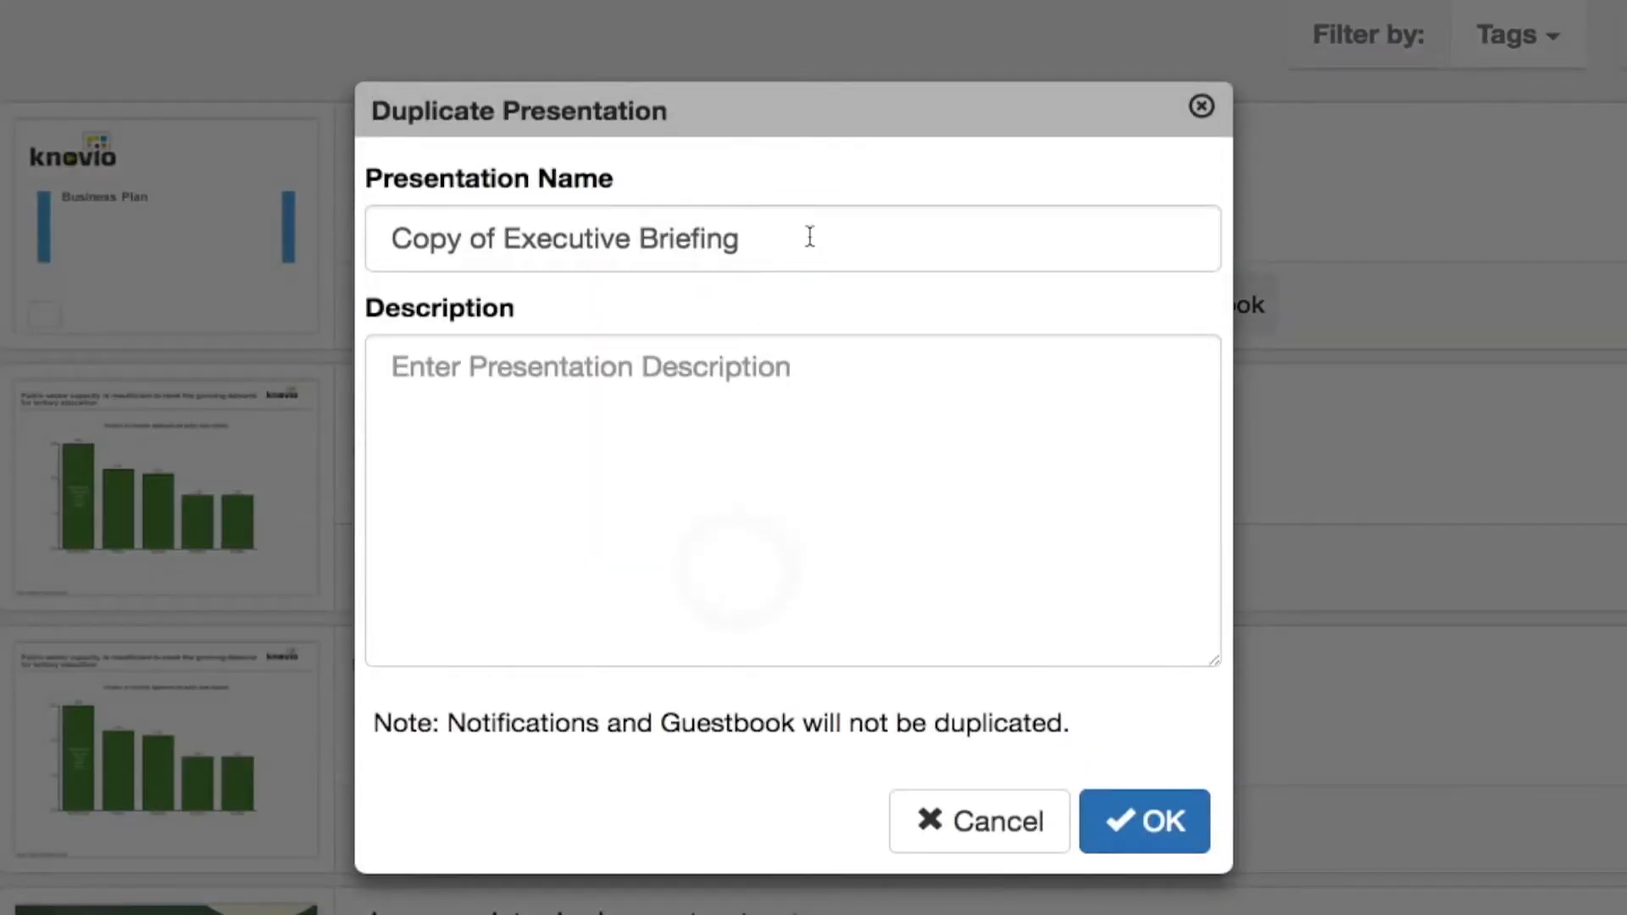
pyautogui.click(1145, 821)
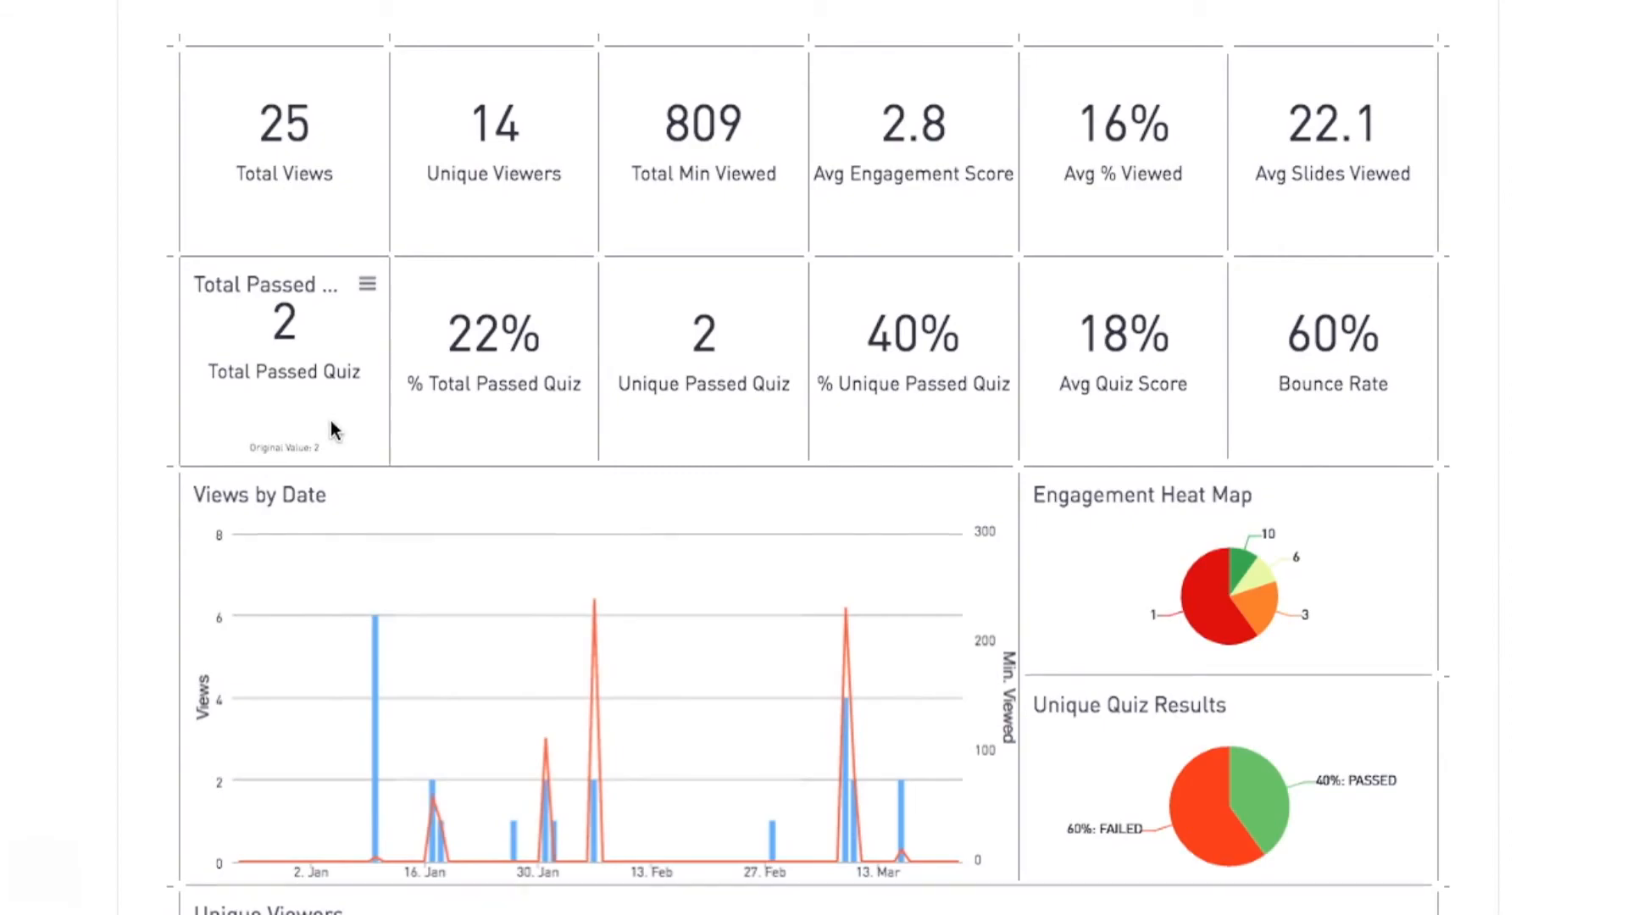
# Step: Show the viewer table's More Options menu with pivot, search and Download CSV
pyautogui.click(1371, 240)
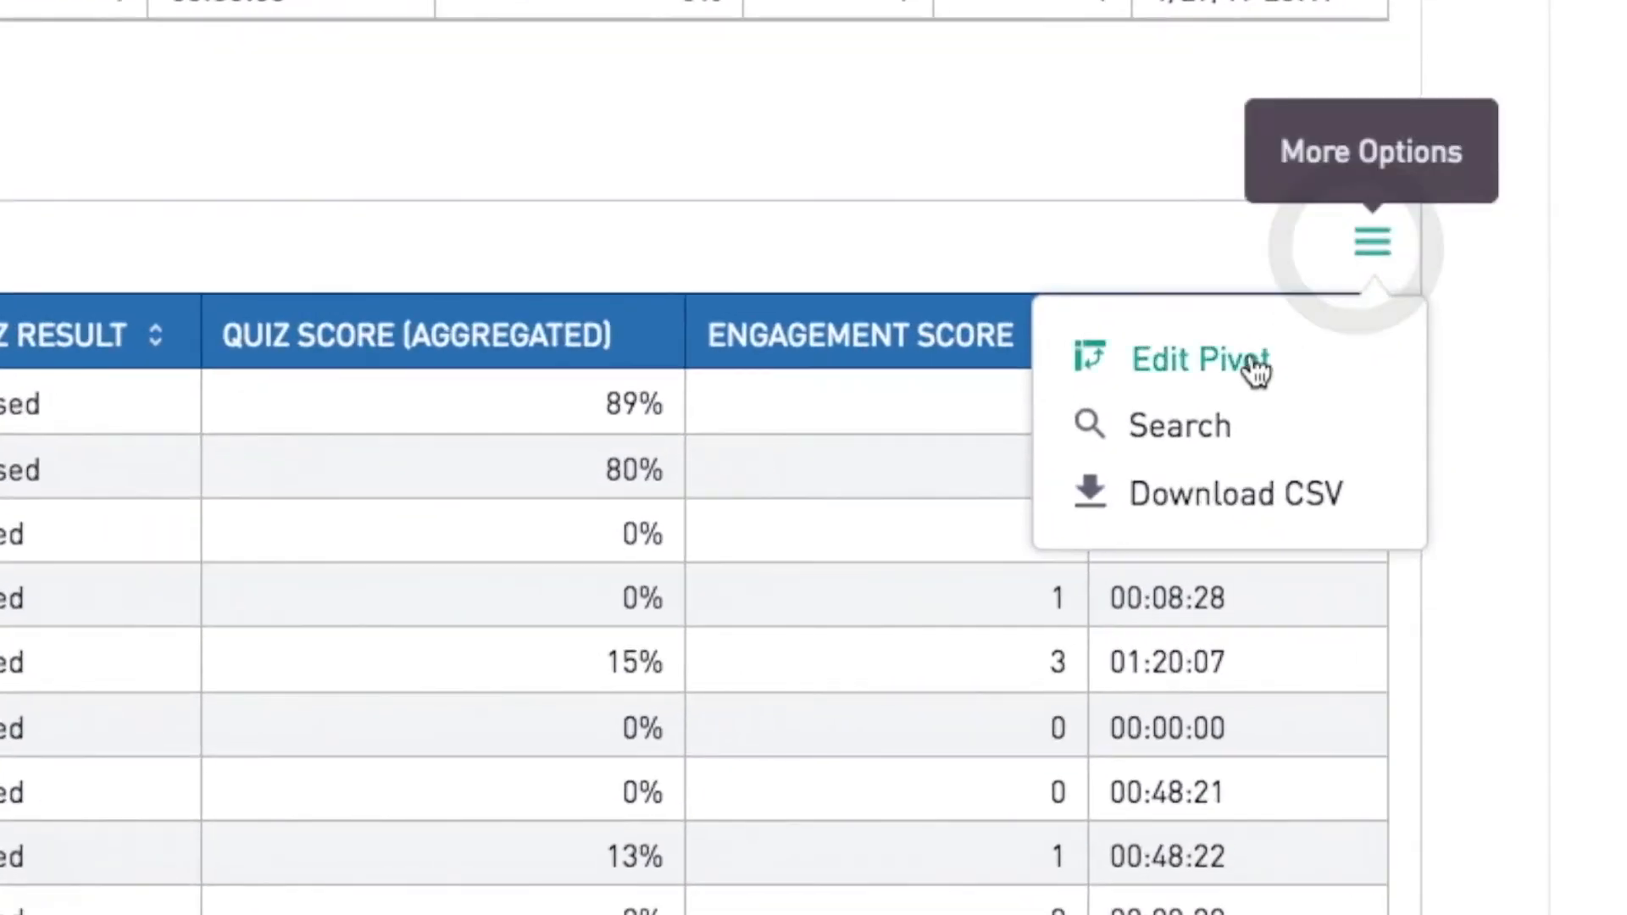
pyautogui.moveTo(1230, 508)
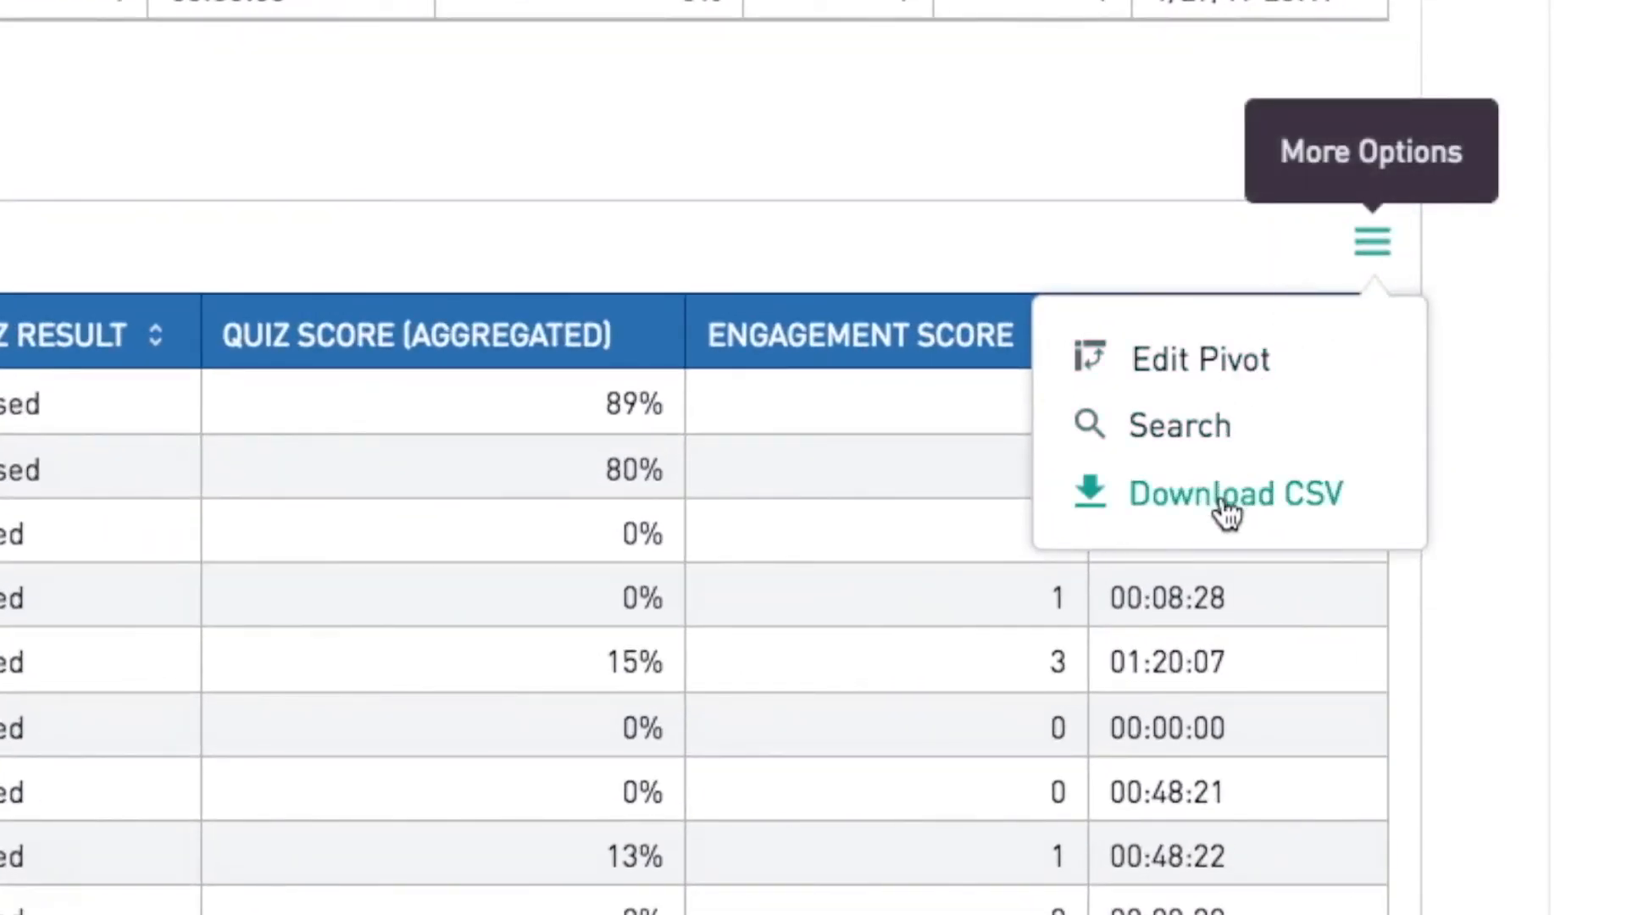